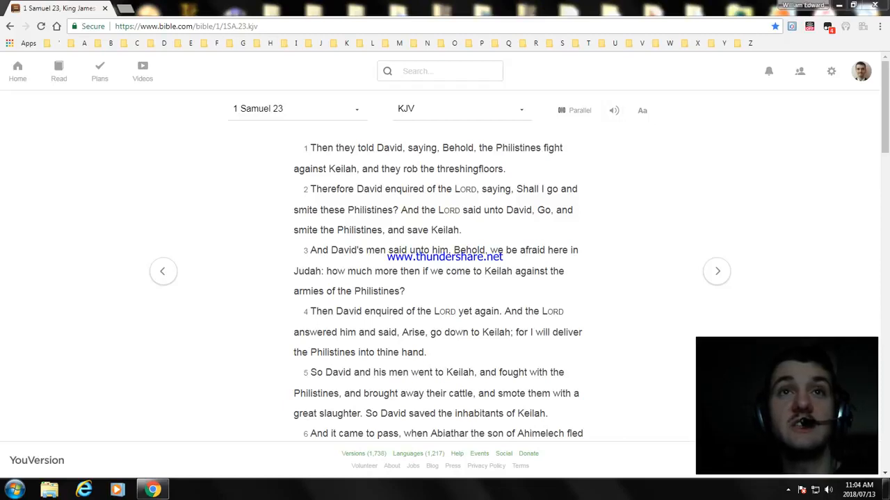
- Scroll 1 Samuel 23 down to verses 5–11 about Keilah
{"action": "scroll", "scroll_direction": "down", "scroll_amount": 3}
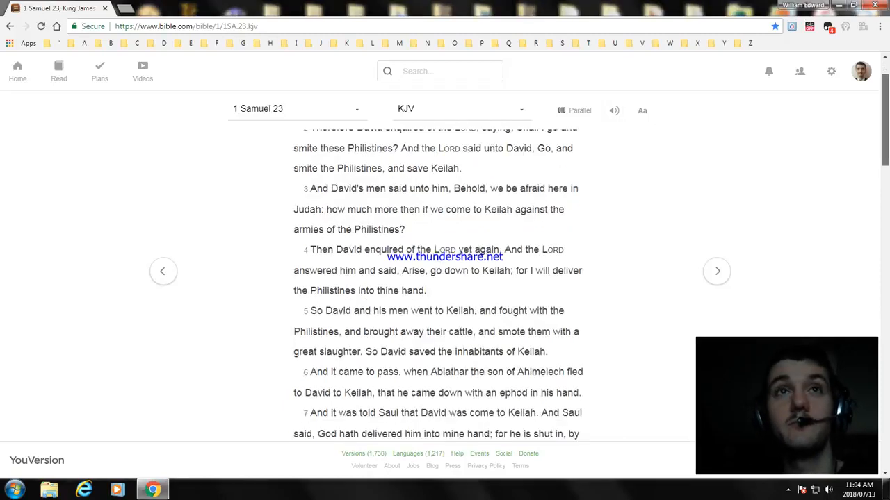
{"action": "scroll", "scroll_direction": "down", "scroll_amount": 3}
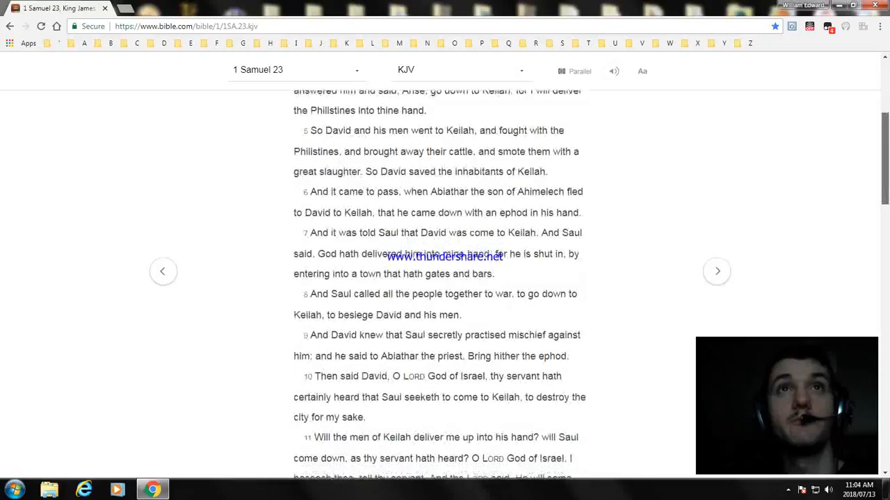
{"action": "scroll", "scroll_direction": "down", "scroll_amount": 3}
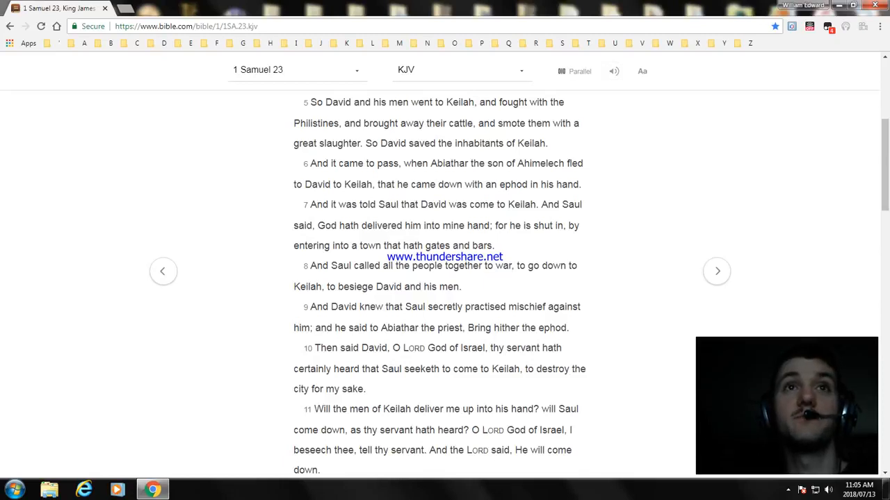
- Scroll on to verses 10–15, where David flees Keilah for Ziph
{"action": "scroll", "scroll_direction": "down", "scroll_amount": 3}
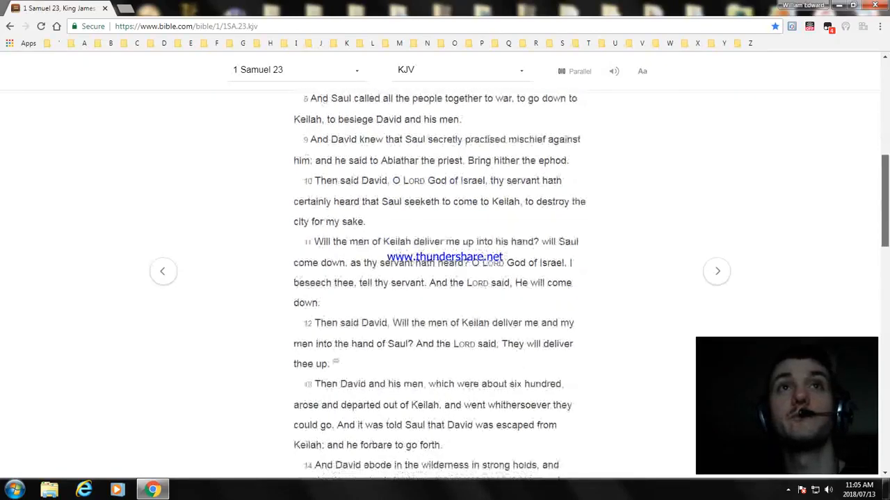
{"action": "scroll", "scroll_direction": "down", "scroll_amount": 3}
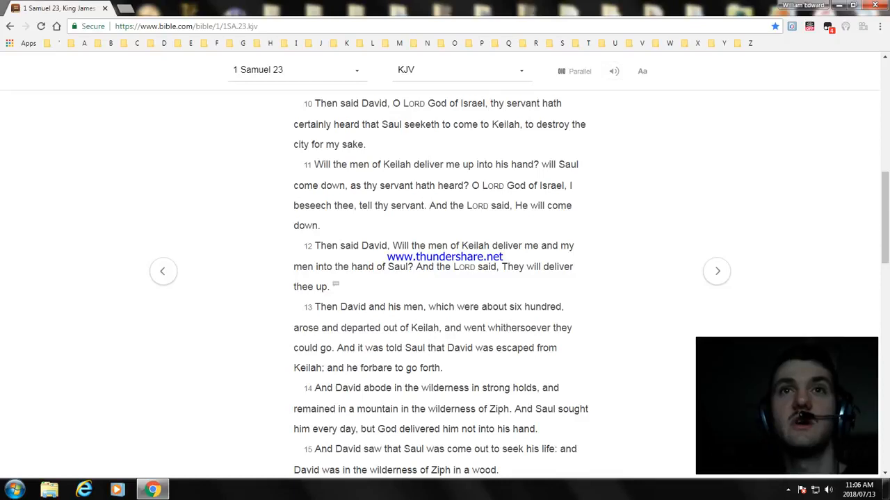
- Scroll to verses 20–24, where the Ziphites offer David up and he hides in Maon
{"action": "scroll", "scroll_direction": "down", "scroll_amount": 3}
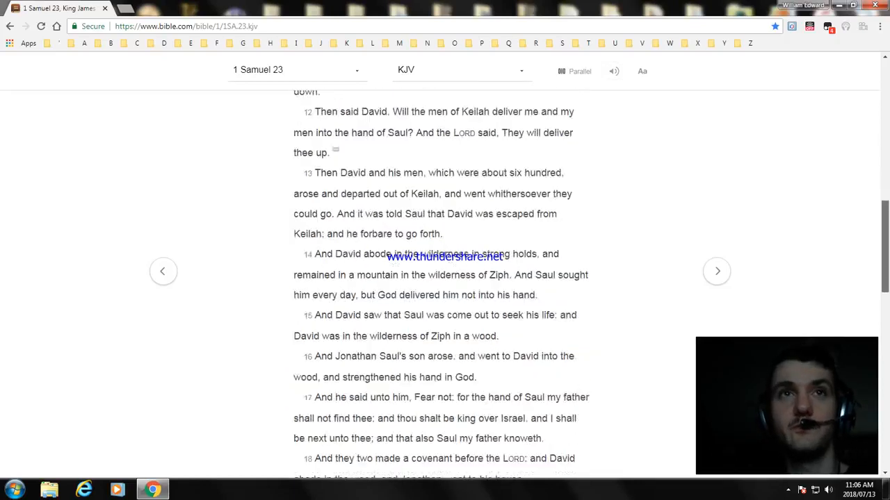
{"action": "scroll", "scroll_direction": "down", "scroll_amount": 3}
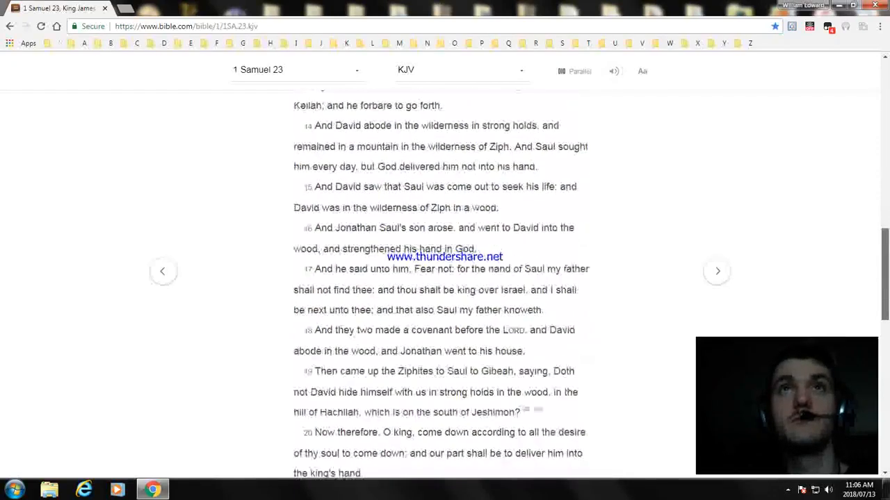
{"action": "scroll", "scroll_direction": "down", "scroll_amount": 3}
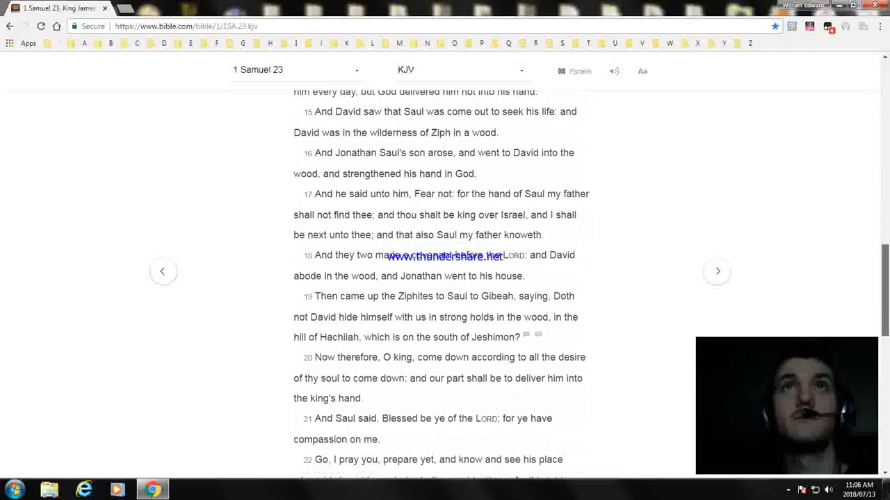
{"action": "scroll", "scroll_direction": "down", "scroll_amount": 3}
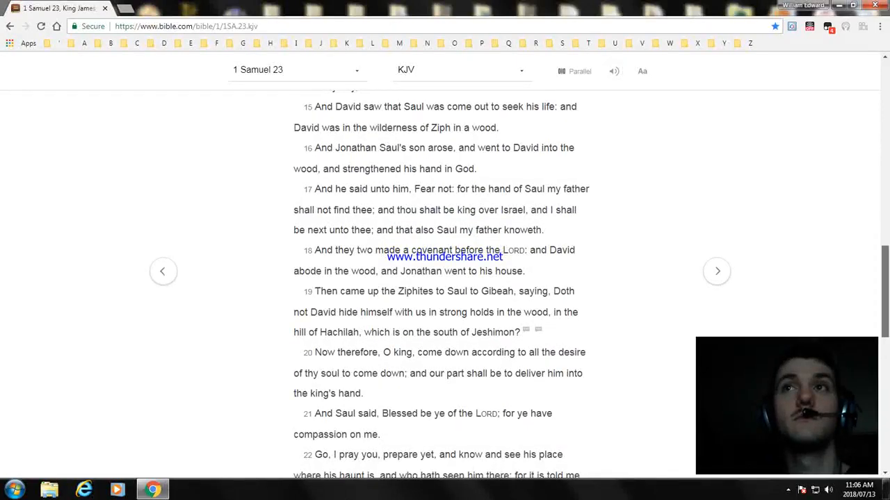
{"action": "scroll", "scroll_direction": "up", "scroll_amount": 3}
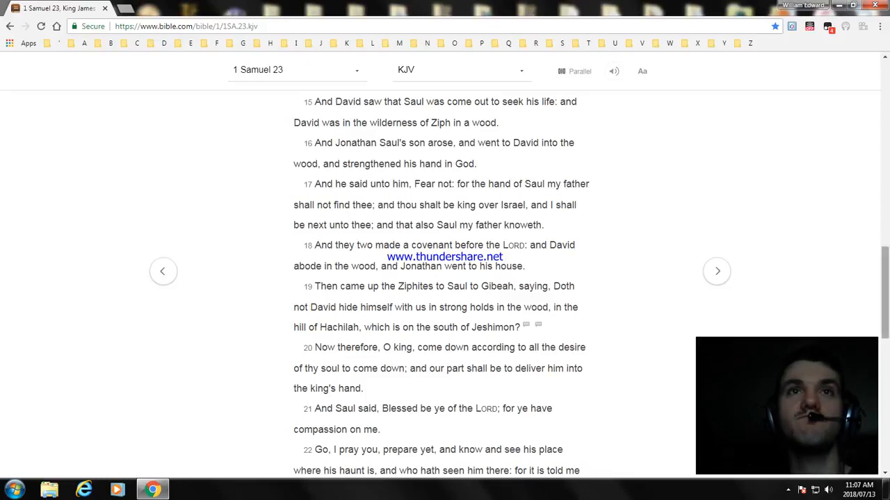
{"action": "scroll", "scroll_direction": "down", "scroll_amount": 3}
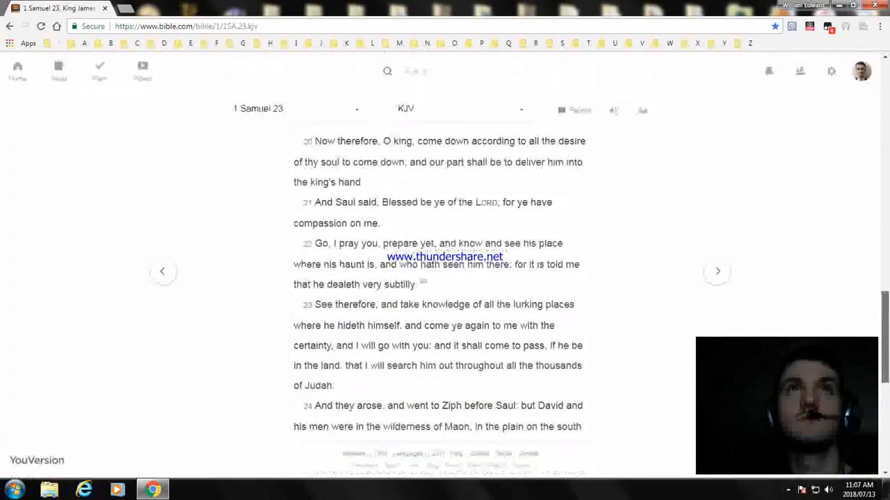
- Bring verses 23–27 into view, with Saul pursuing David in Maon
{"action": "scroll", "scroll_direction": "up", "scroll_amount": 3}
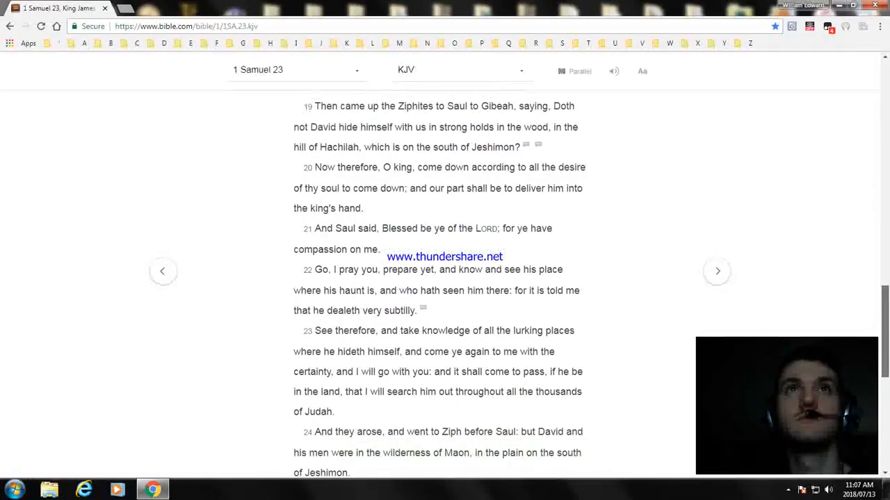
{"action": "scroll", "scroll_direction": "down", "scroll_amount": 3}
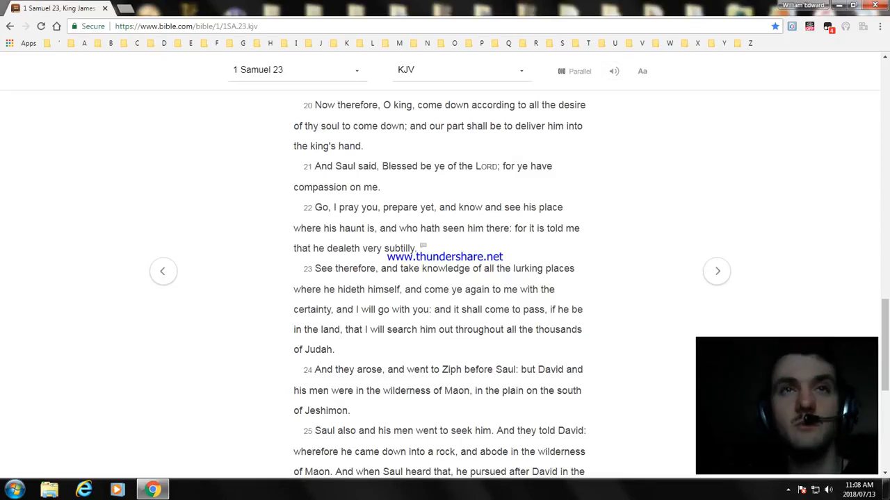
{"action": "scroll", "scroll_direction": "down", "scroll_amount": 3}
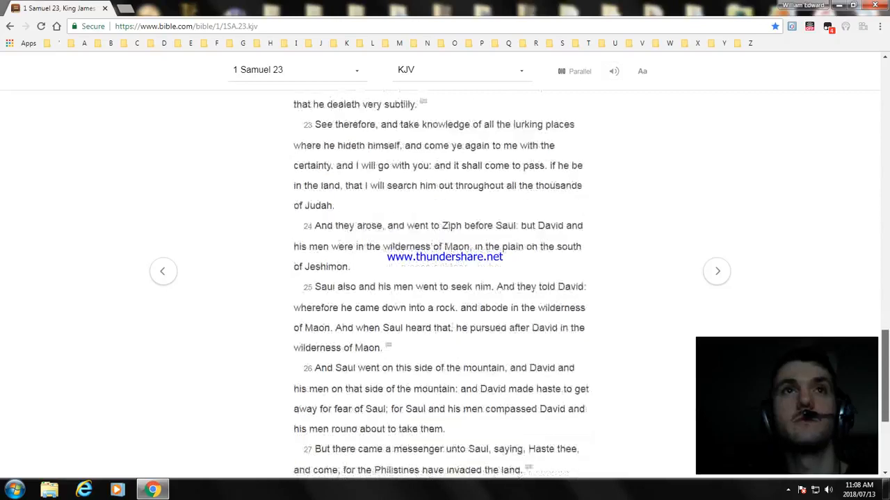
- Scroll to the end of 1 Samuel 23 at verse 29
{"action": "scroll", "scroll_direction": "down", "scroll_amount": 3}
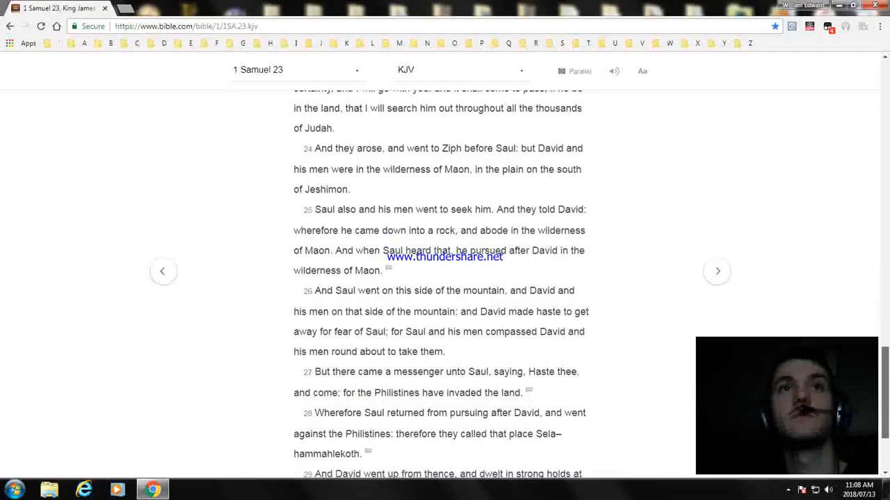
{"action": "scroll", "scroll_direction": "down", "scroll_amount": 3}
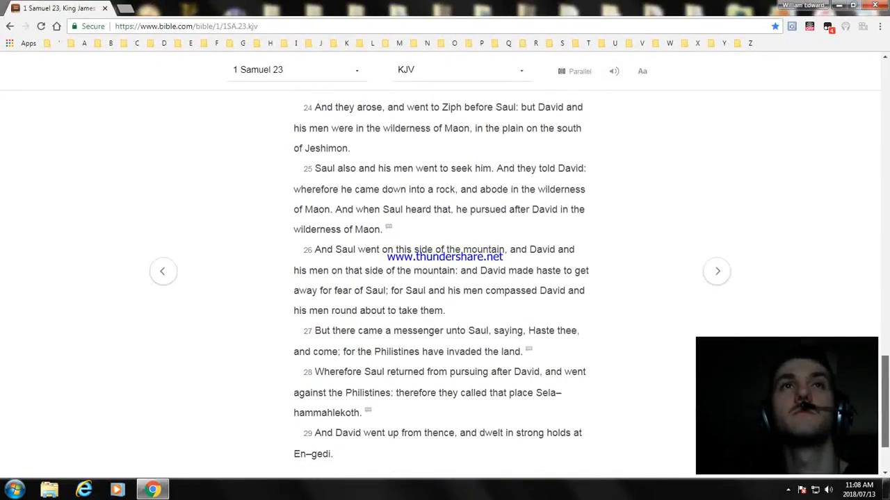
{"action": "scroll", "scroll_direction": "down", "scroll_amount": 3}
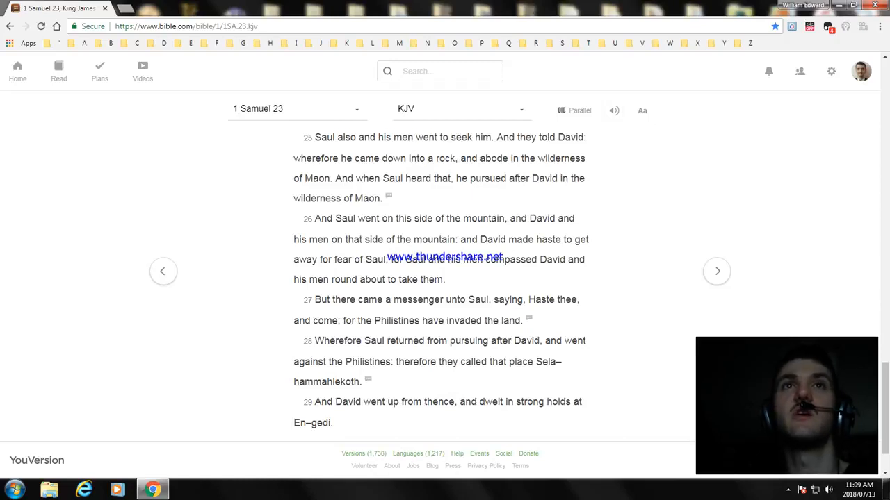
{"action": "scroll", "scroll_direction": "down", "scroll_amount": 3}
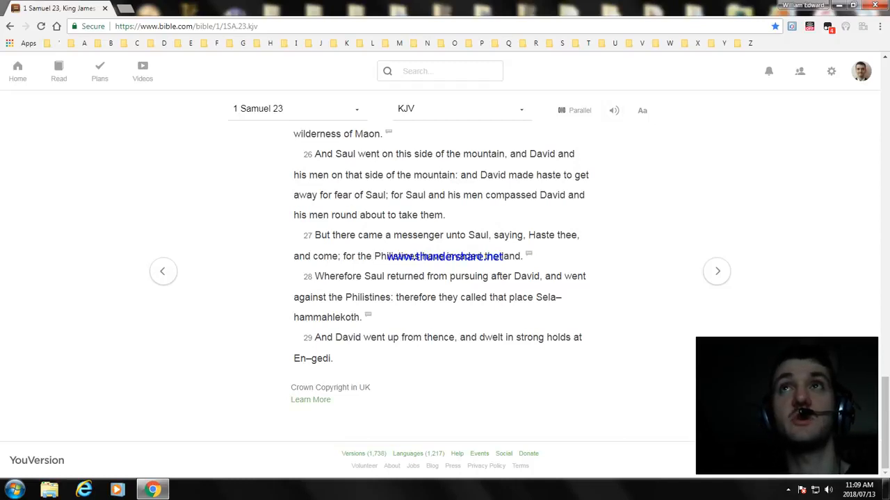
- Go to the next chapter, 1 Samuel 24, opening at En-gedi
{"action": "left_click", "coordinate": [717, 271]}
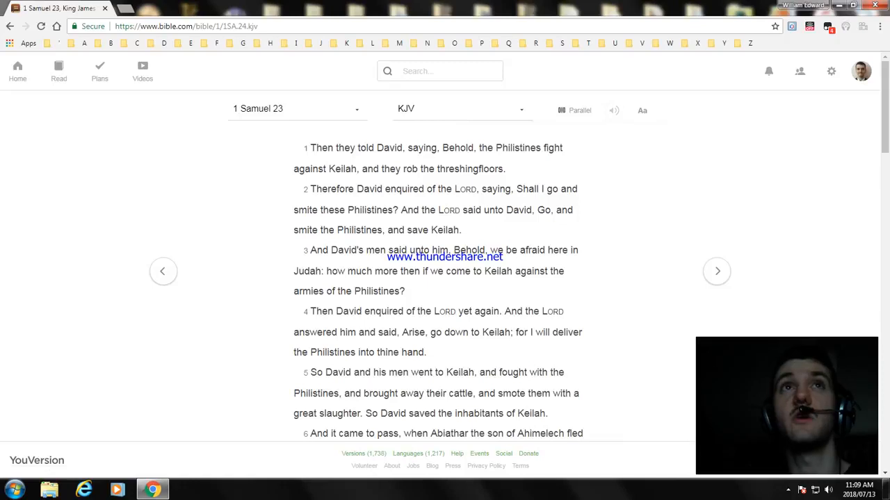
{"action": "left_click", "coordinate": [717, 271]}
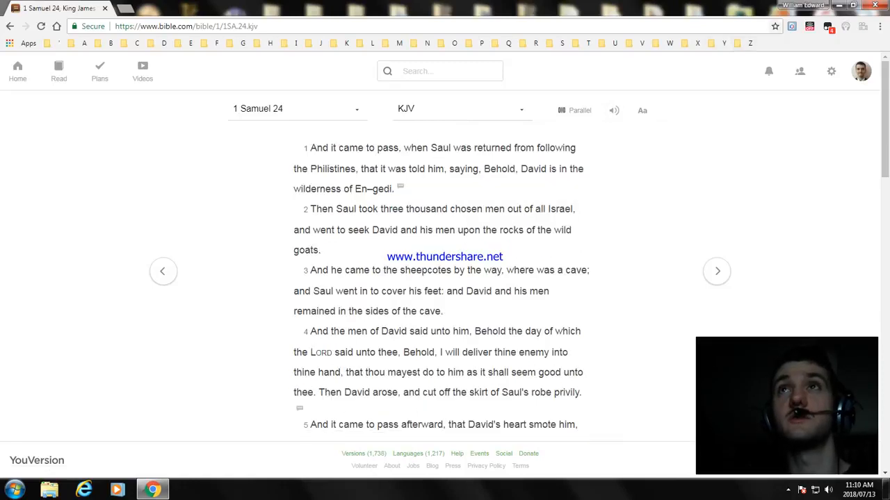